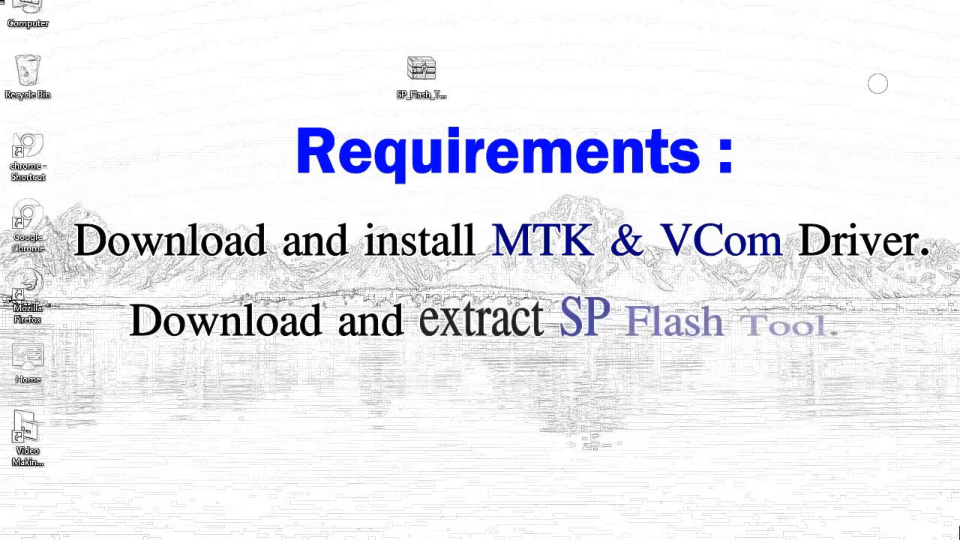
pyautogui.moveTo(419, 73)
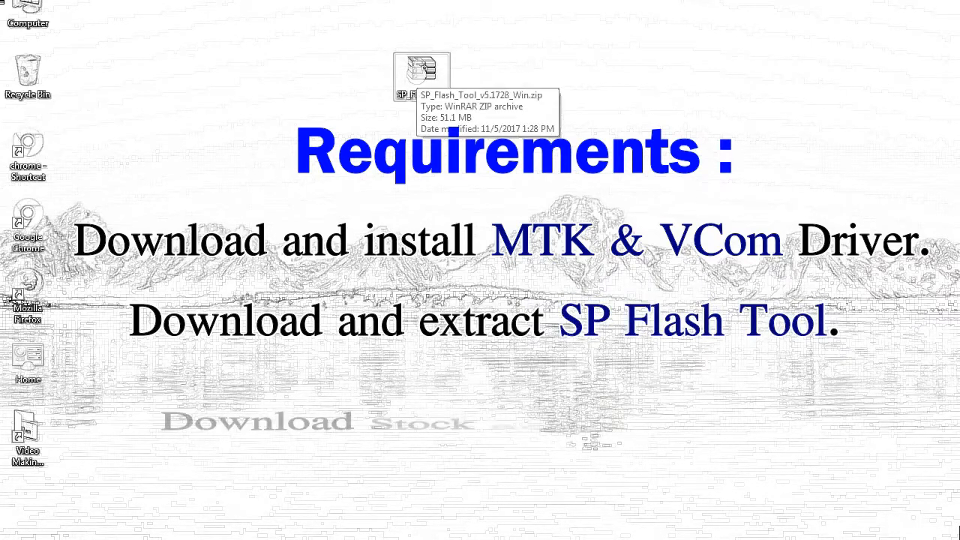
# Step: Extract the SP Flash Tool zip to a desktop folder and view its 41 files
pyautogui.rightClick(420, 72)
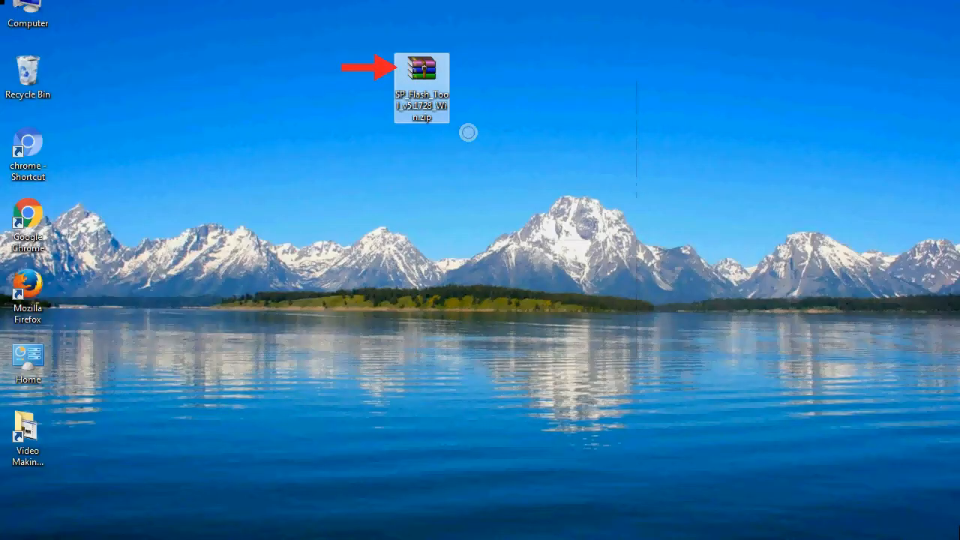
pyautogui.doubleClick(423, 68)
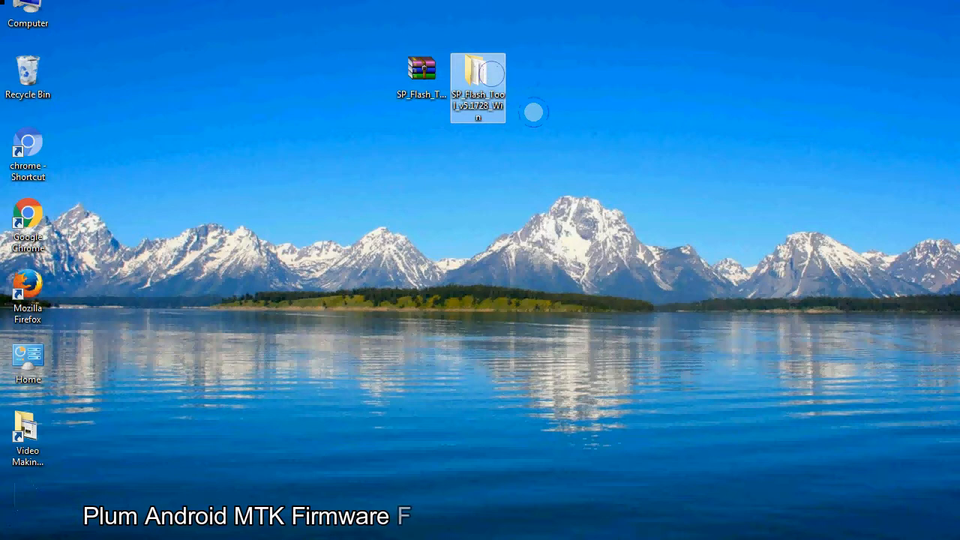
pyautogui.doubleClick(477, 72)
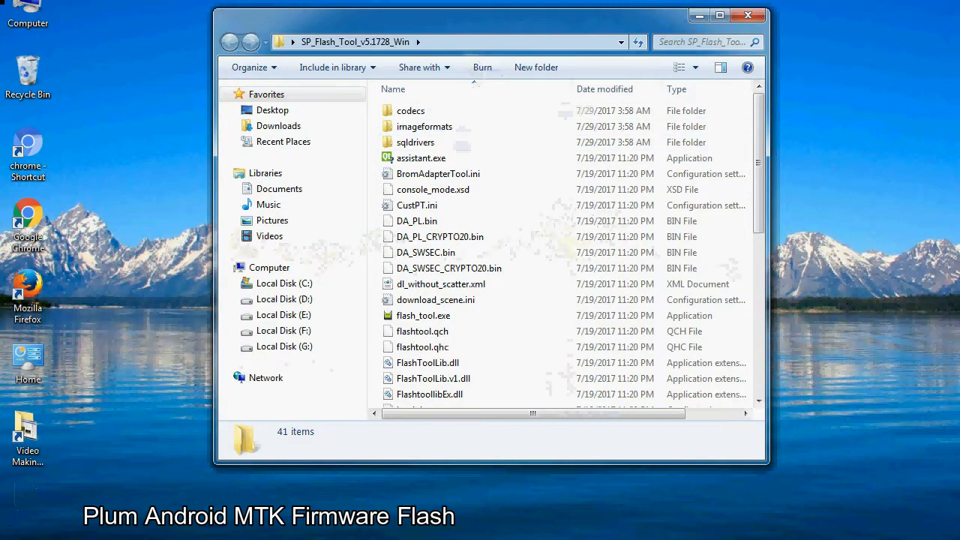
# Step: Launch flash_tool.exe from the extracted SP_Flash_Tool folder
pyautogui.scroll(-3)
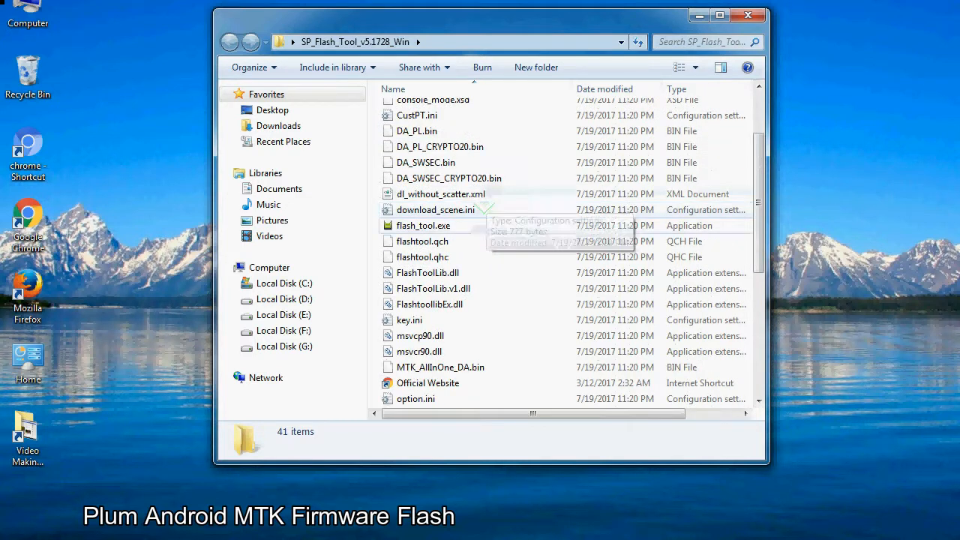
pyautogui.rightClick(423, 225)
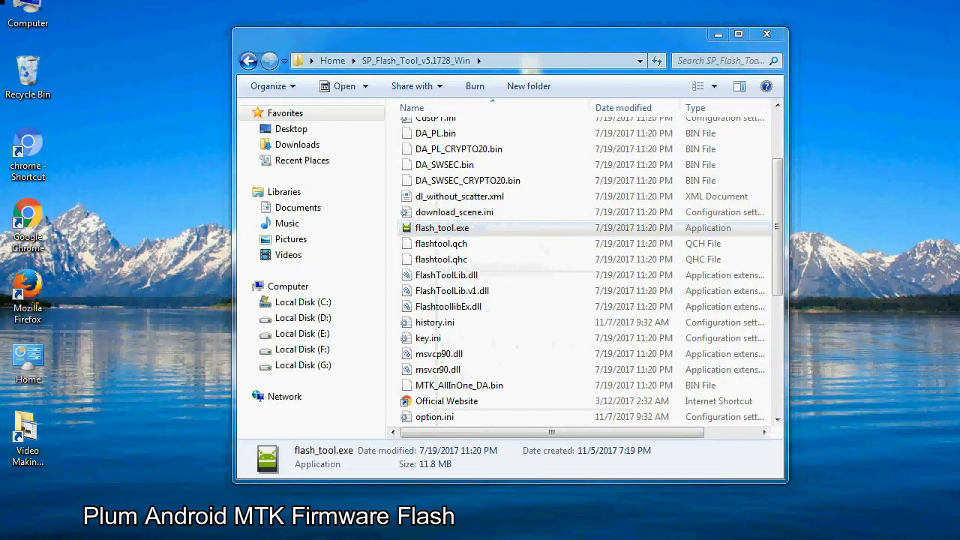
pyautogui.doubleClick(441, 228)
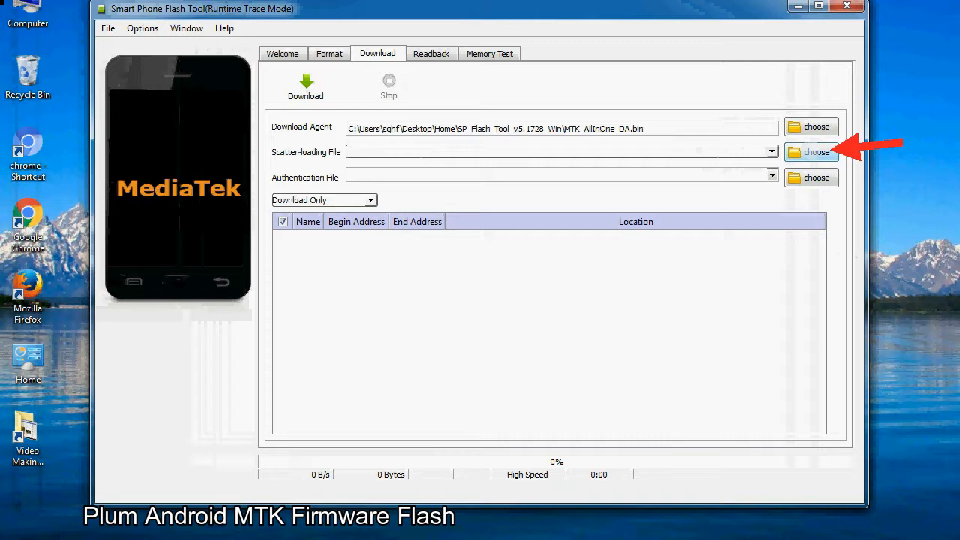
# Step: Load MT6XXX_Android_scatter.txt as the scatter-loading file, listing the MT6582 partitions
pyautogui.click(816, 153)
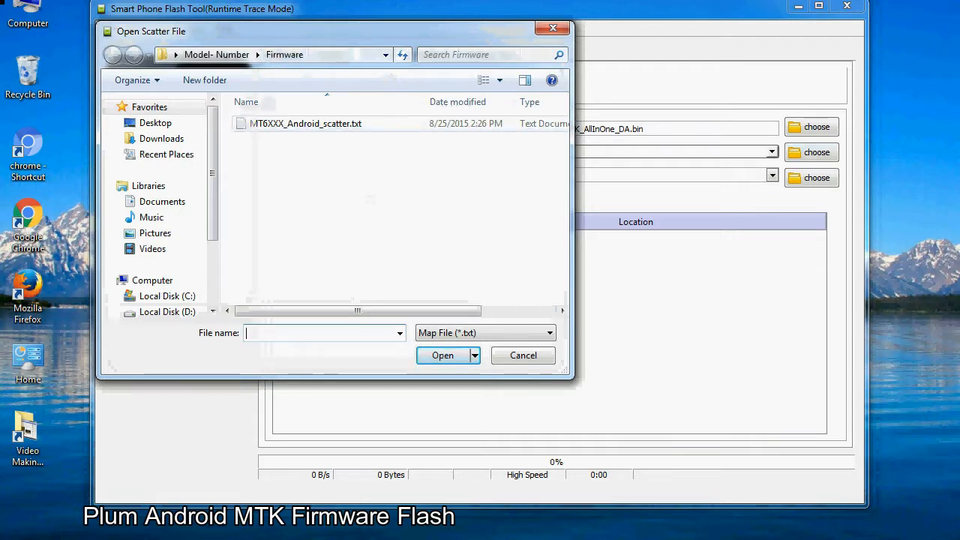
pyautogui.click(303, 123)
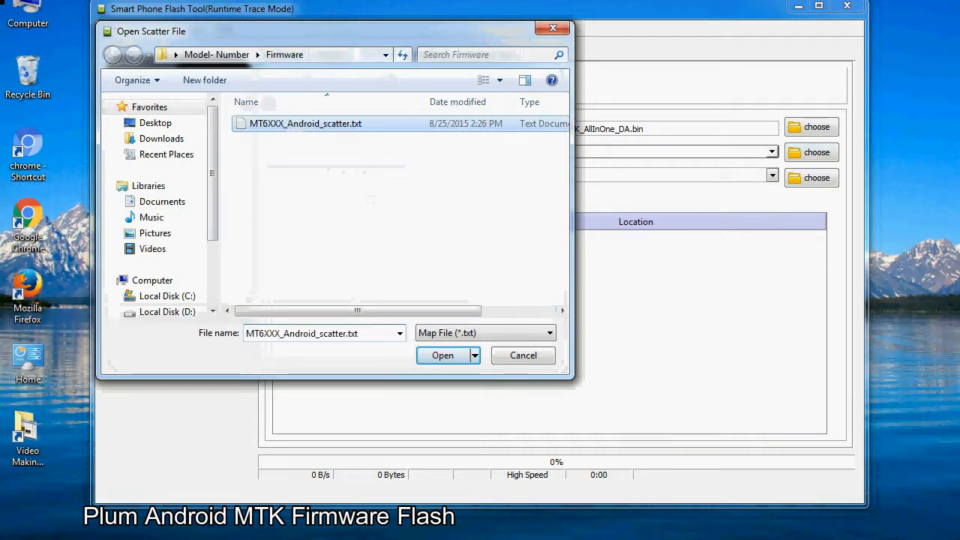
pyautogui.click(442, 354)
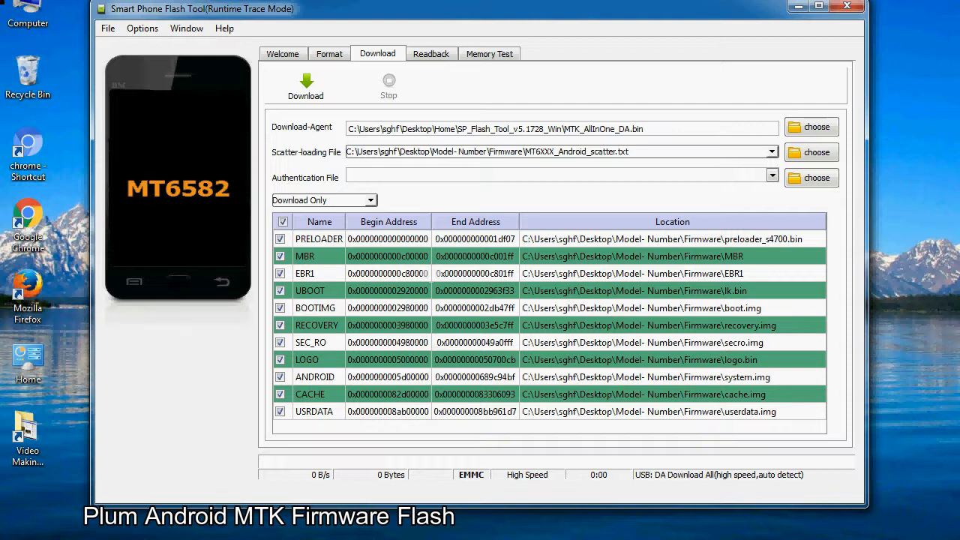
# Step: Start the Download to flash the stock firmware to the phone
pyautogui.click(306, 84)
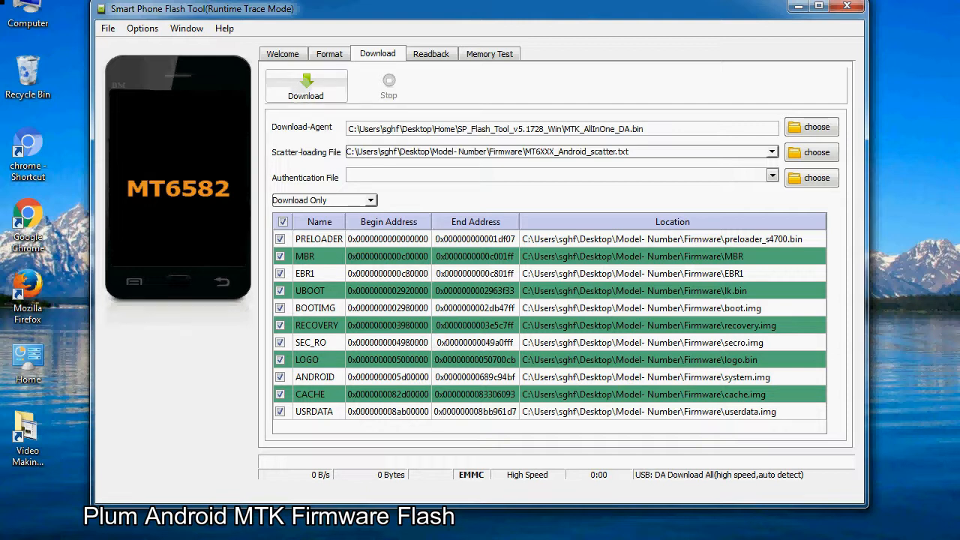
pyautogui.click(307, 84)
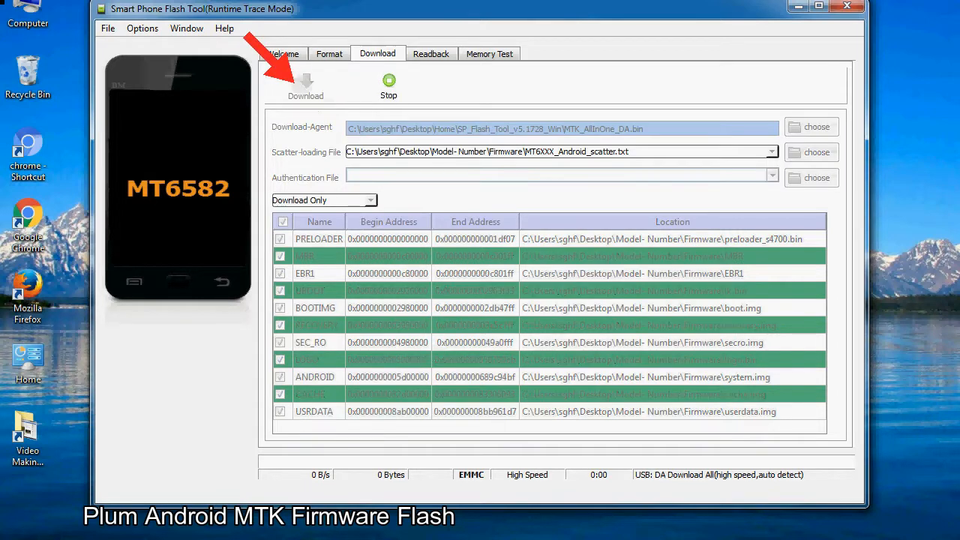
# Step: Keep the download running as the MT6582 phone is detected and flashing reaches 50%
pyautogui.click(306, 82)
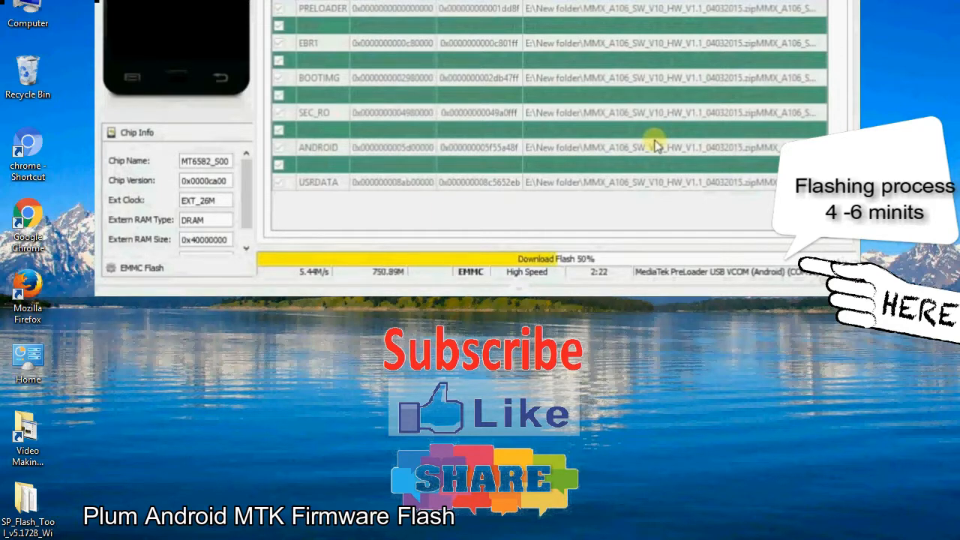
pyautogui.moveTo(758, 182)
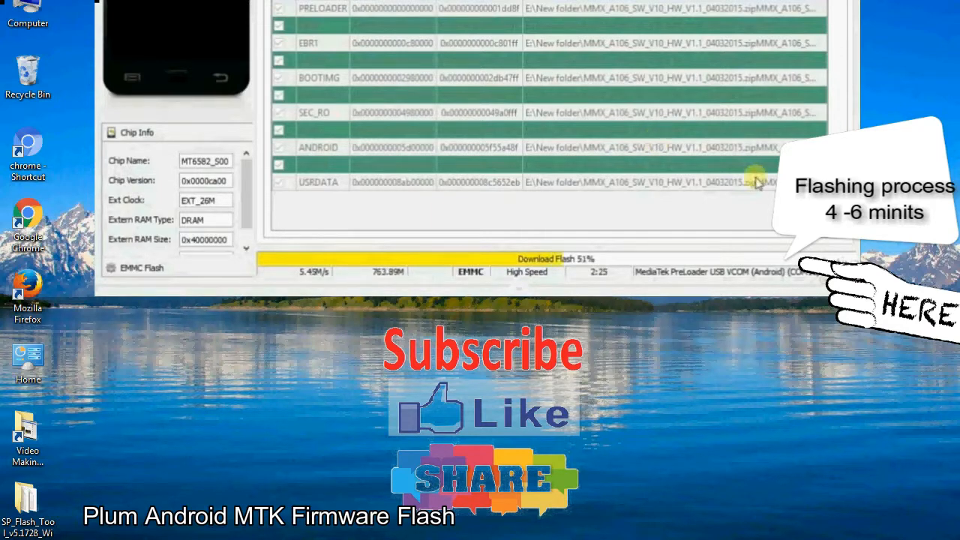
pyautogui.moveTo(413, 276)
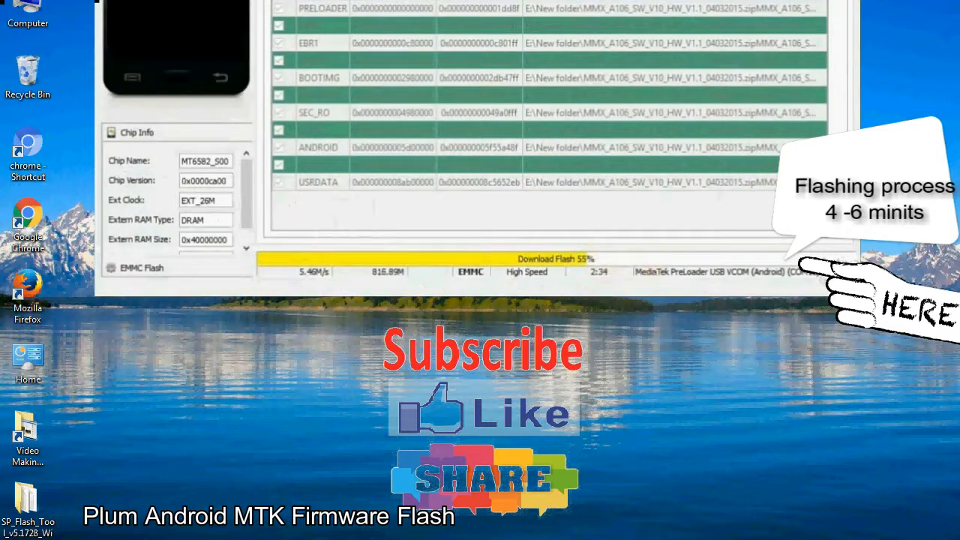
pyautogui.moveTo(689, 134)
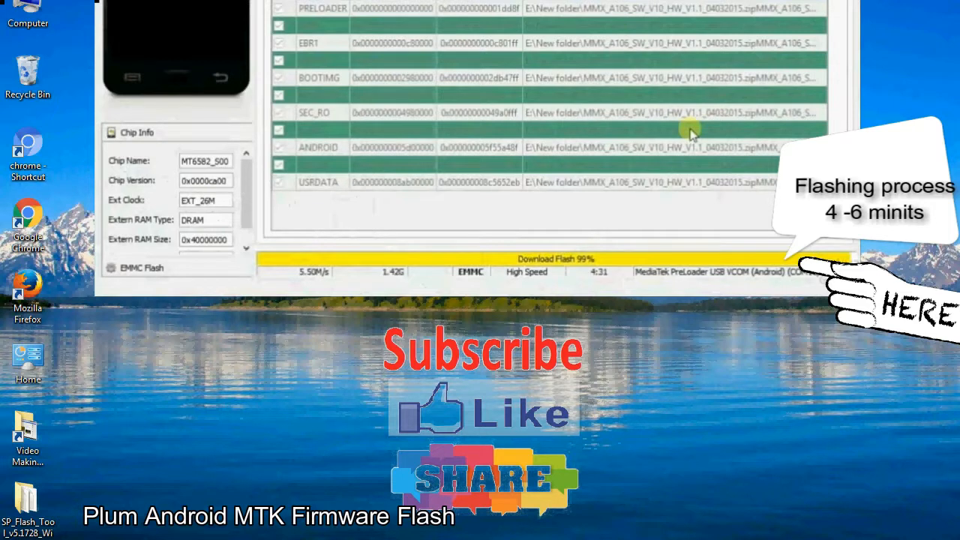